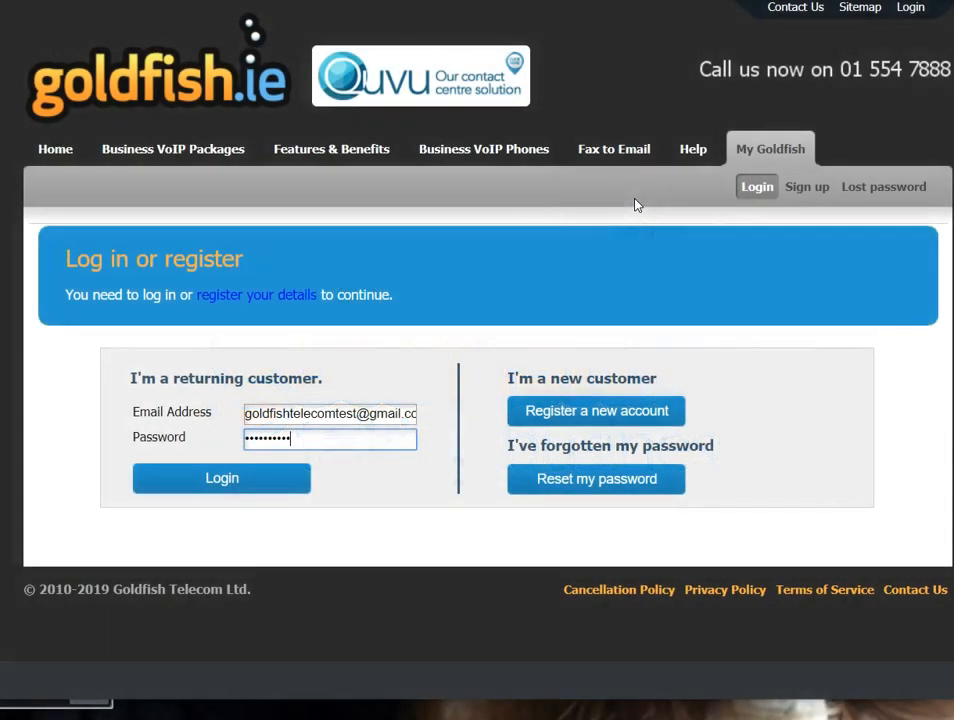
mouse_move(461, 281)
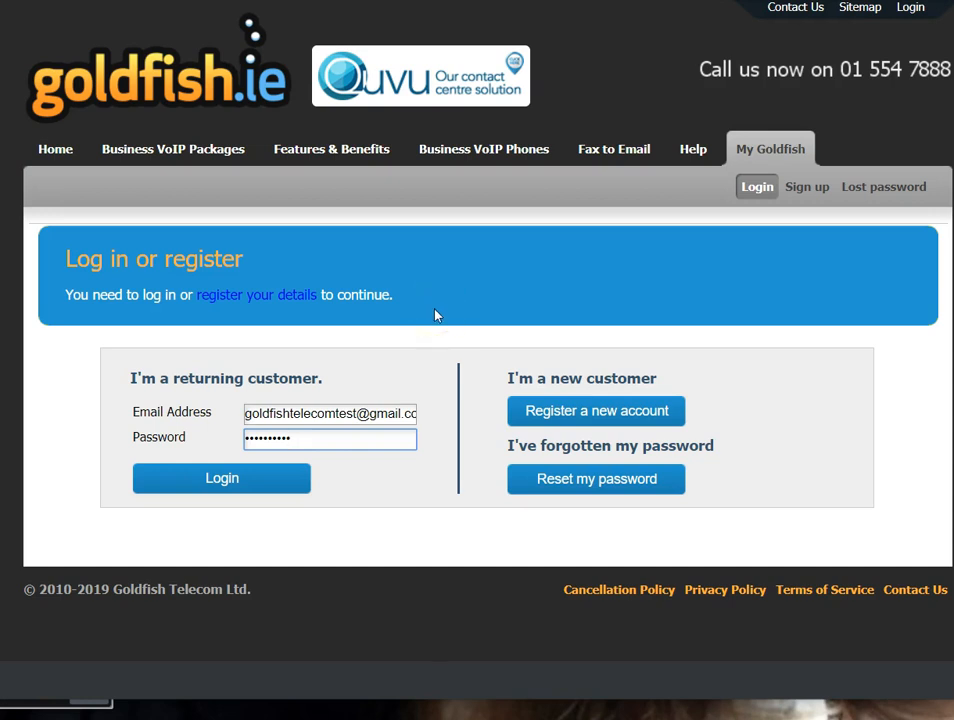
mouse_move(685, 170)
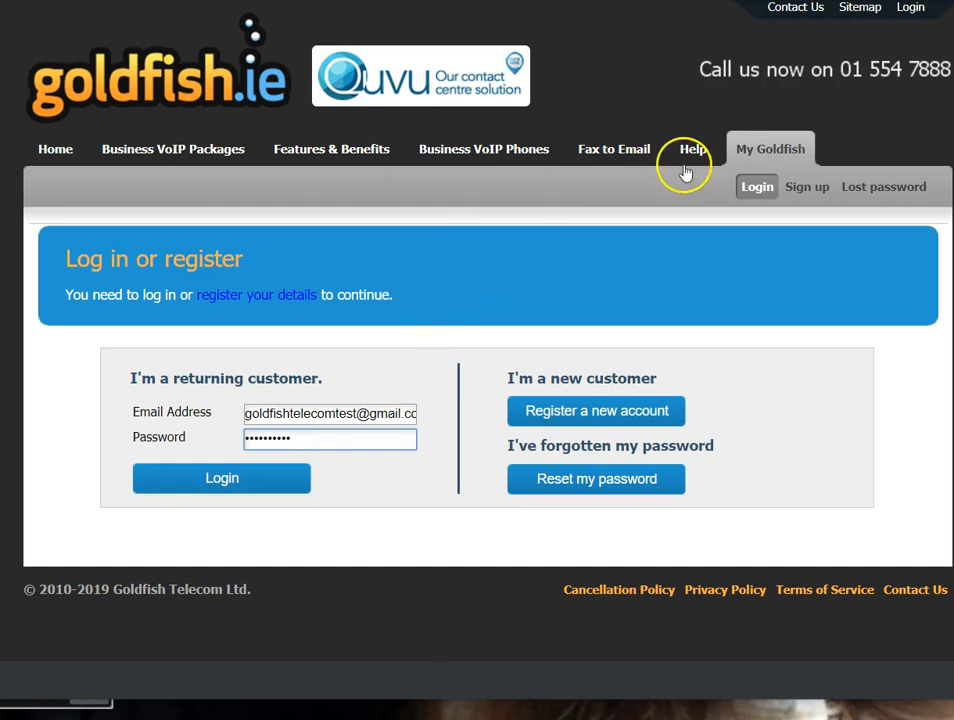
mouse_move(772, 138)
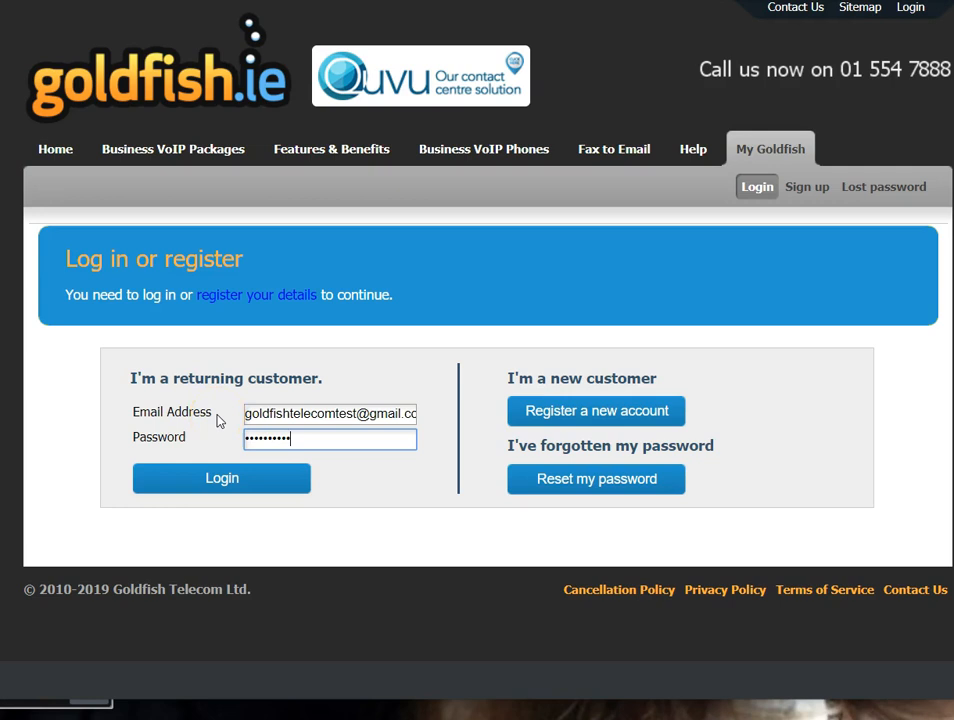
mouse_move(224, 417)
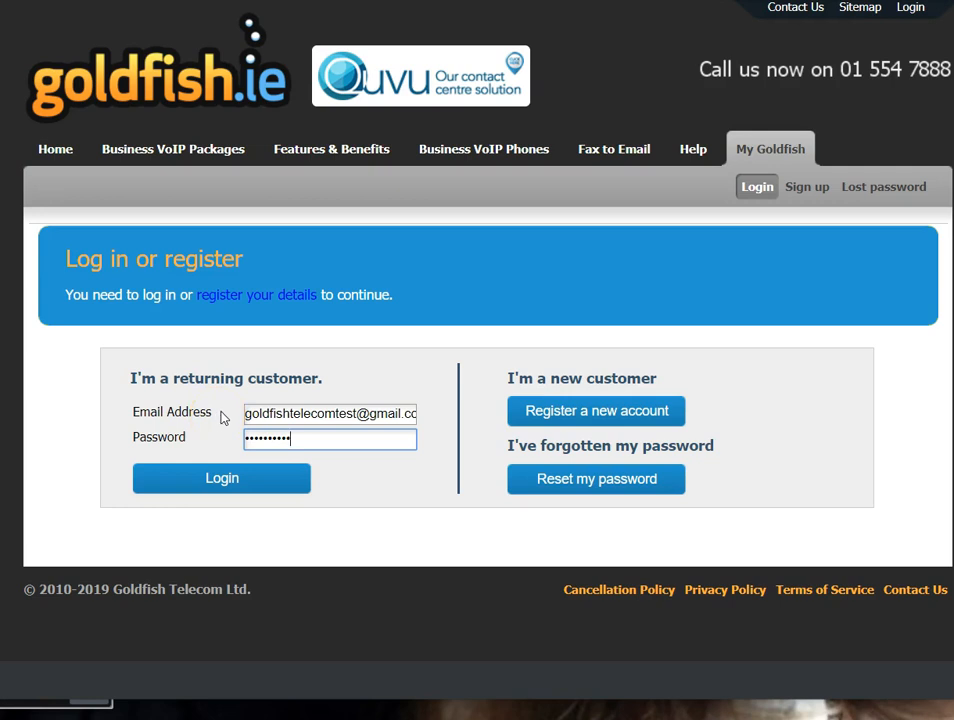
Step: Log in to Goldfish.ie and reach the control panel home listing the account's services
left_click(221, 478)
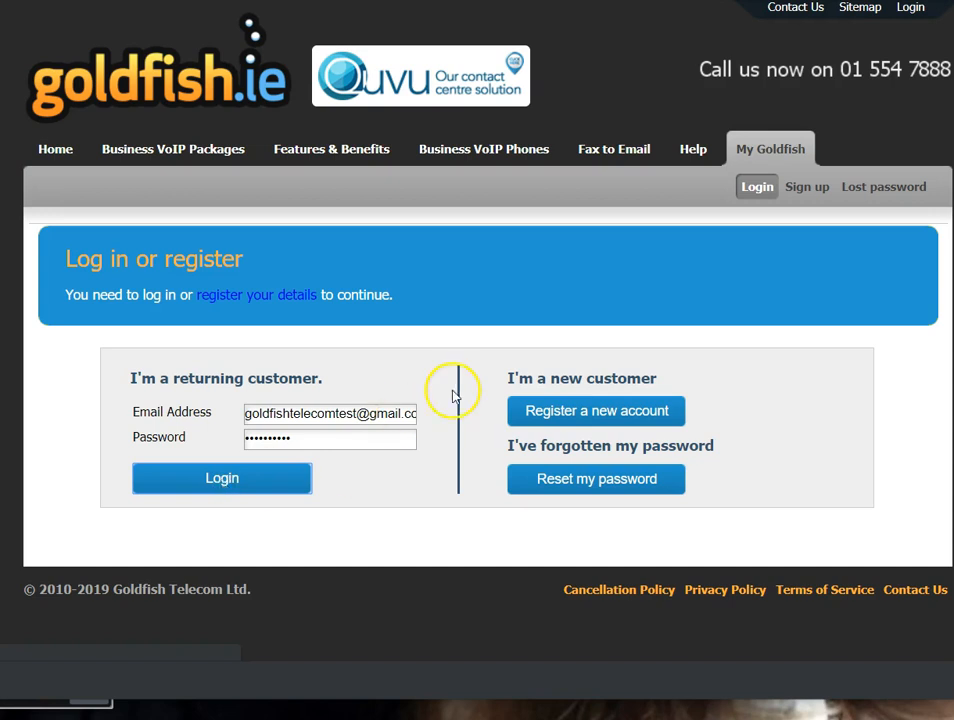
left_click(221, 477)
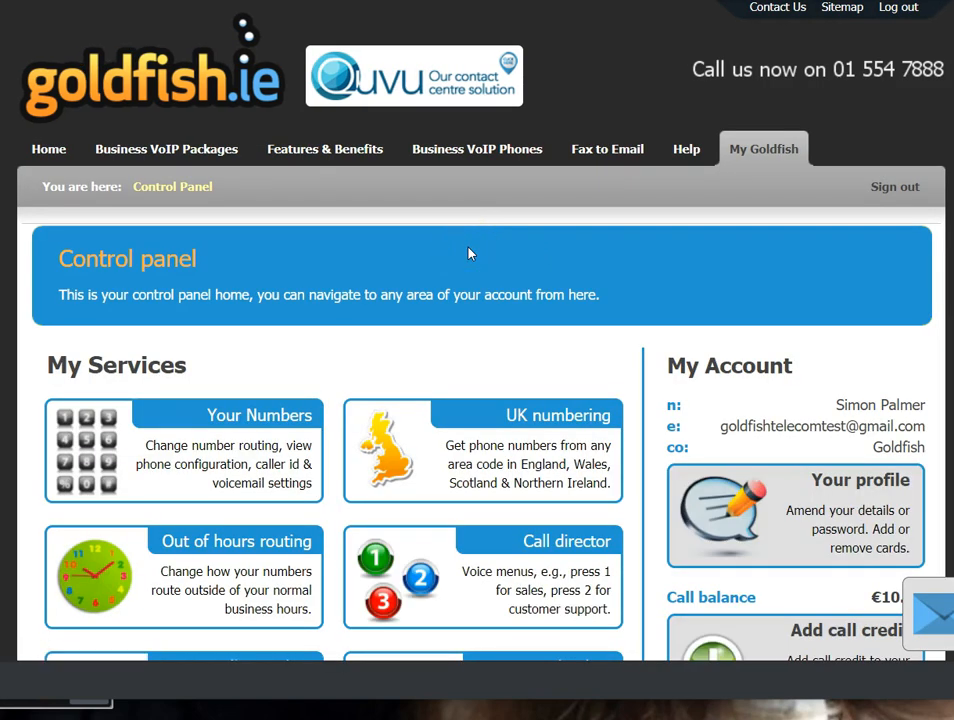
scroll("down", 3)
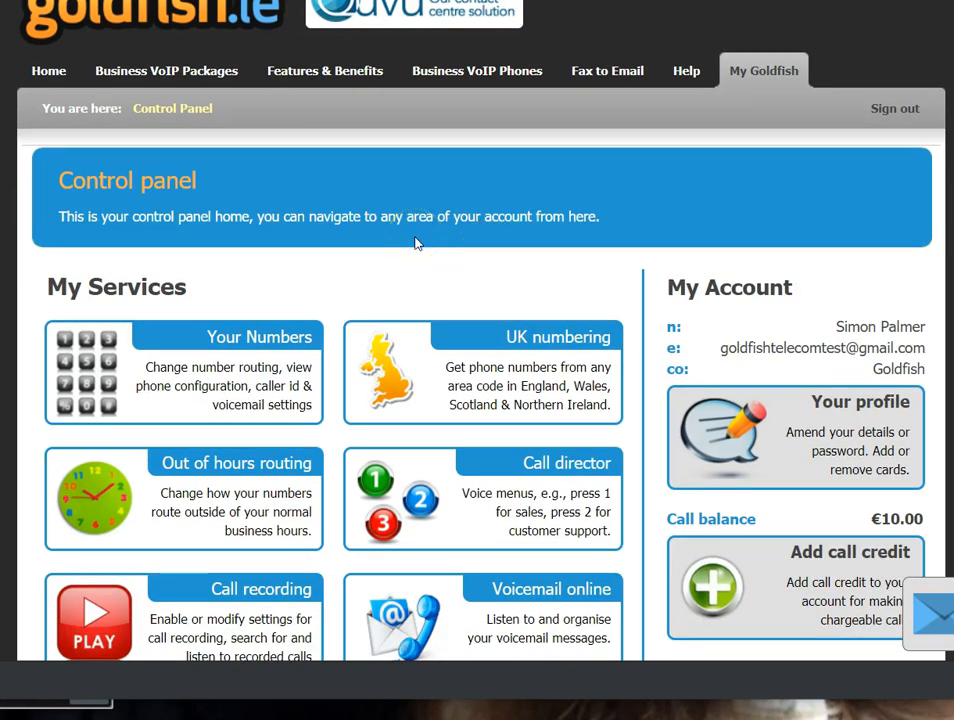
mouse_move(440, 254)
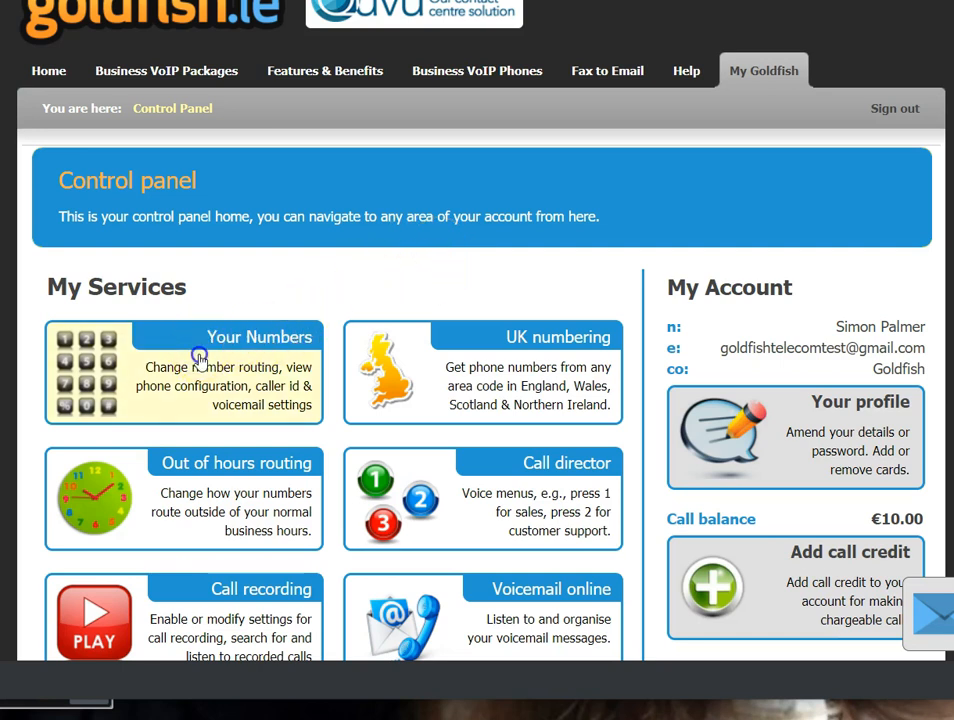
Step: Open Your Numbers to view the pay-as-you-go plan and the VoIP number
left_click(183, 372)
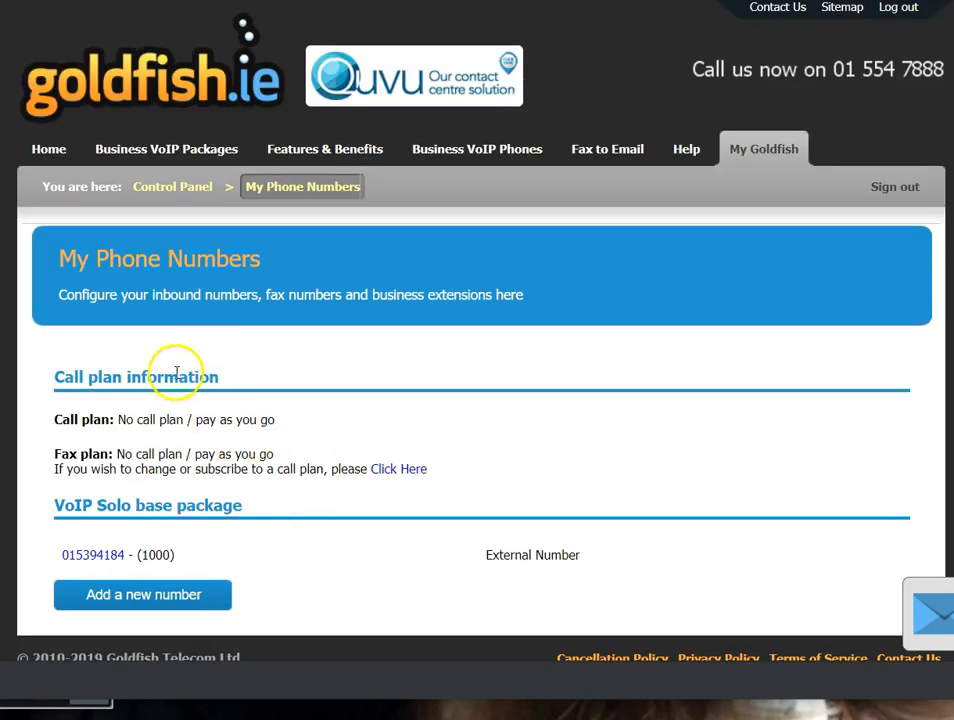
scroll("down", 3)
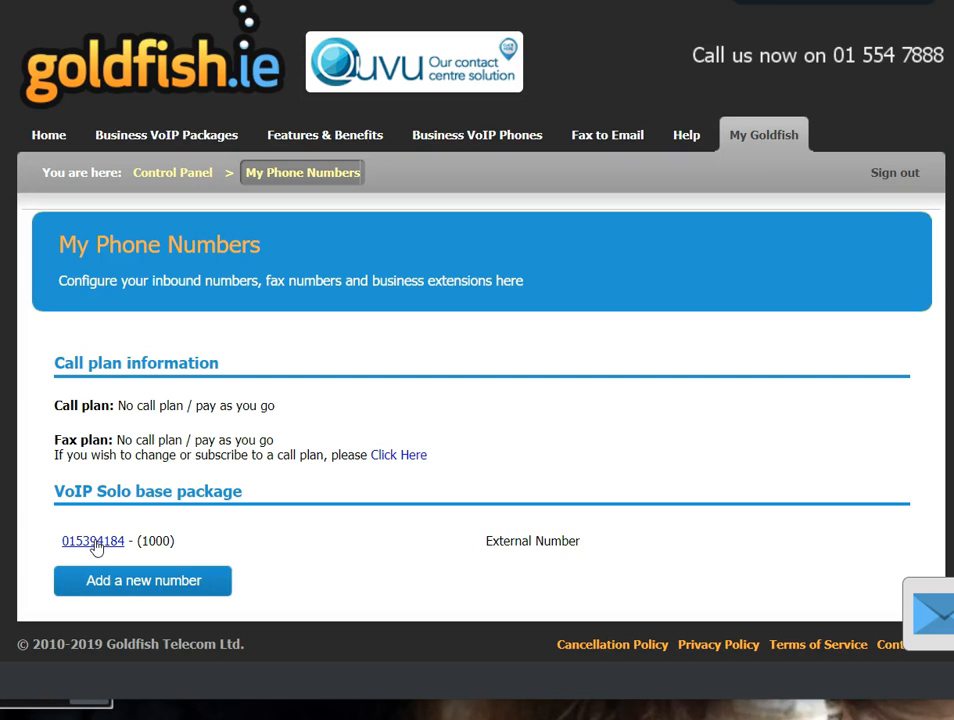
left_click(92, 540)
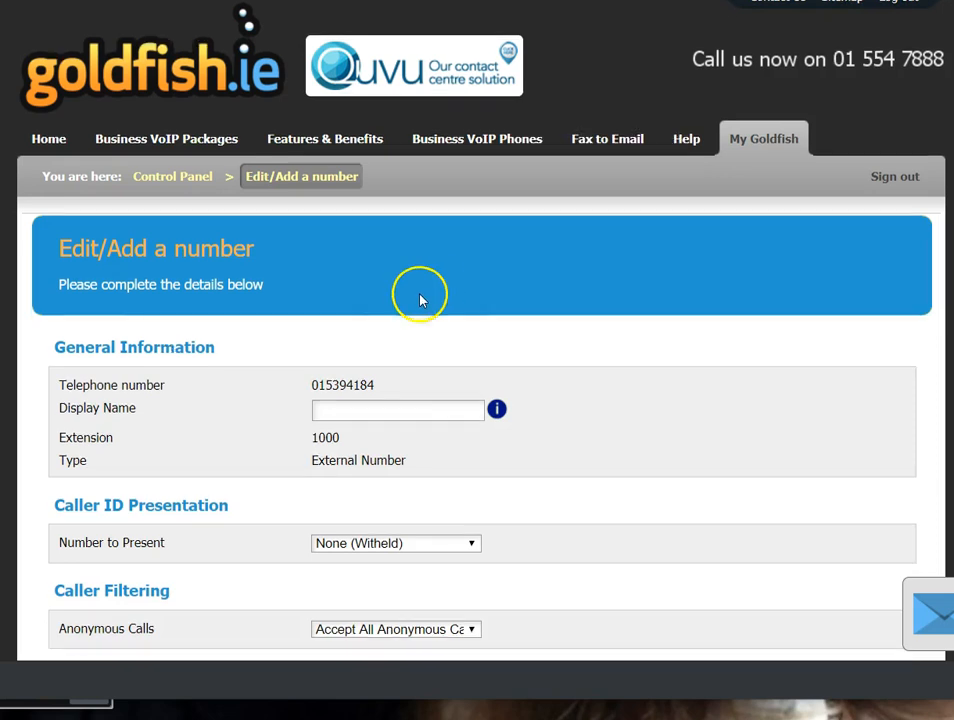
scroll("down", 3)
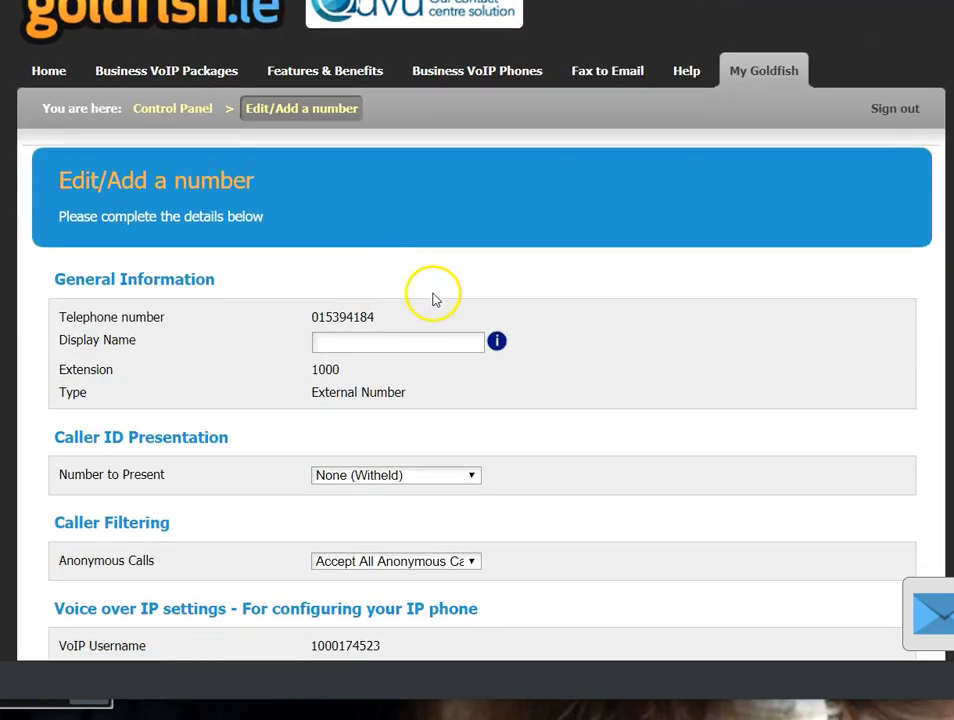
scroll("down", 3)
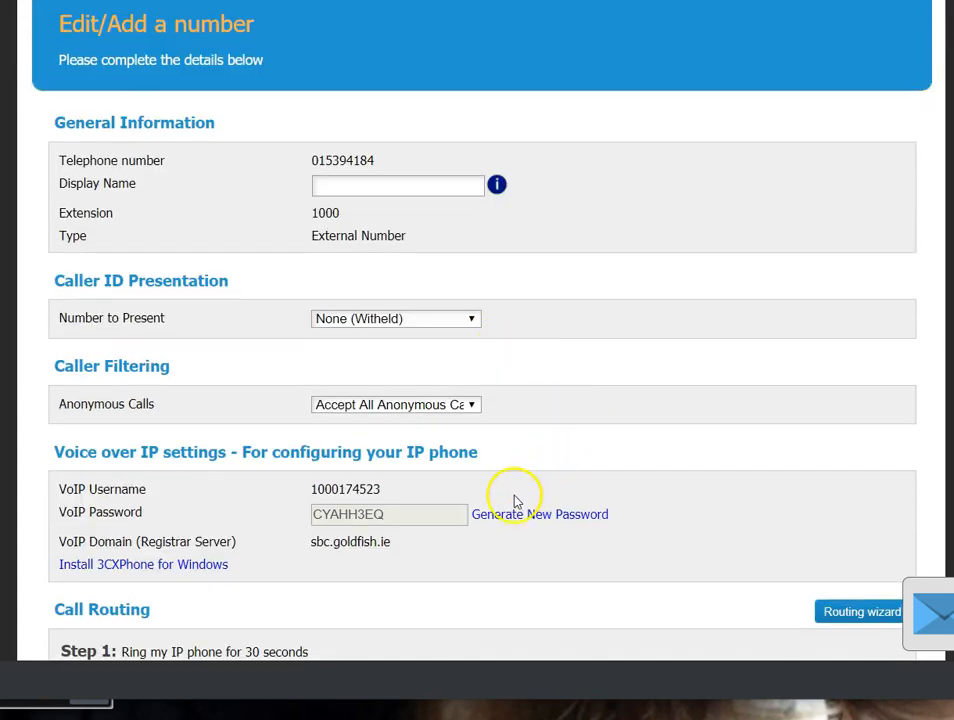
mouse_move(318, 557)
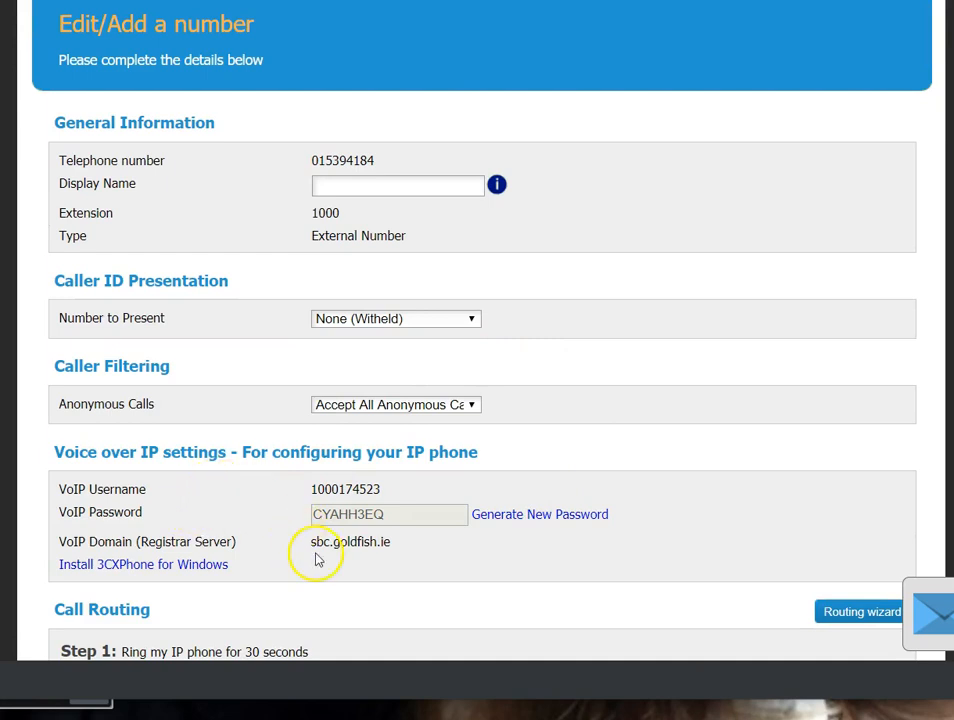
scroll("down", 3)
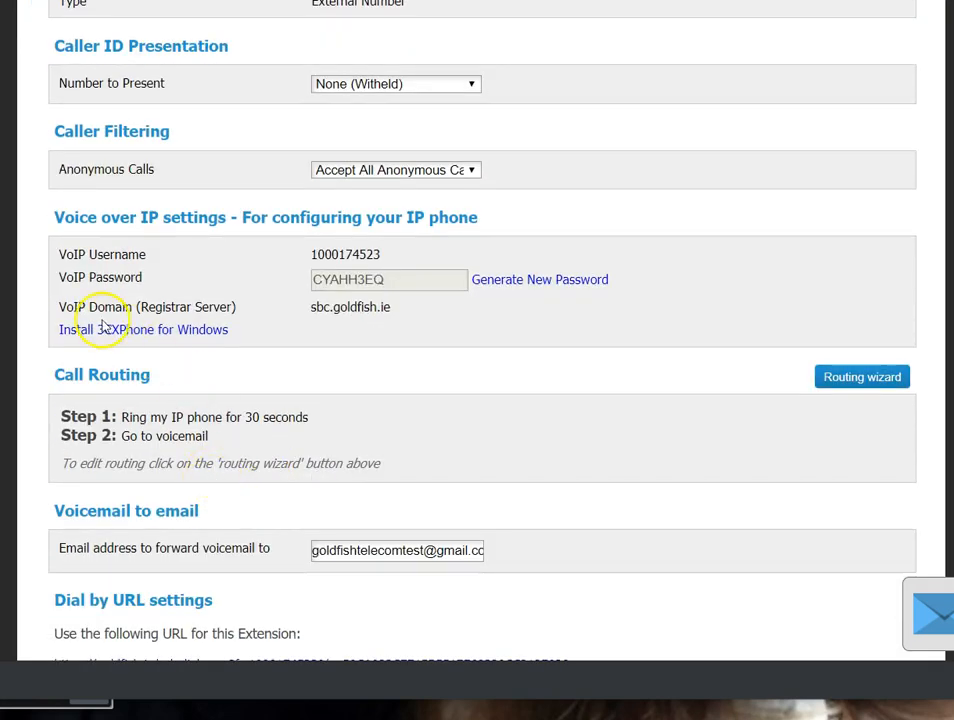
mouse_move(364, 390)
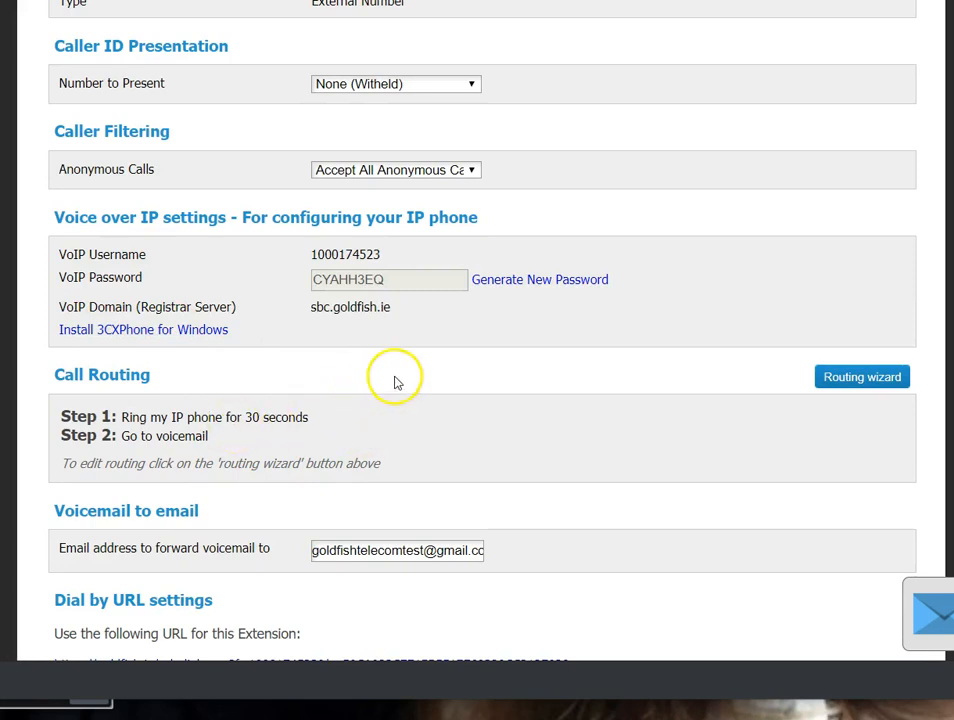
mouse_move(60, 374)
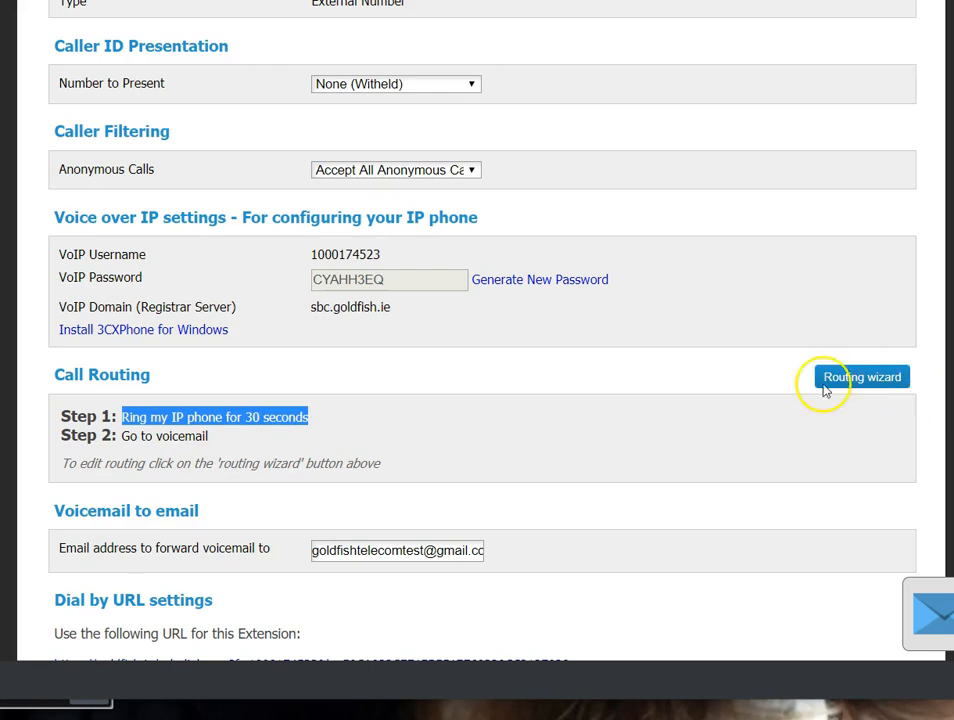
Step: Set the first routing step to 'Send the call to one or more internal/external destinations'
left_click(862, 377)
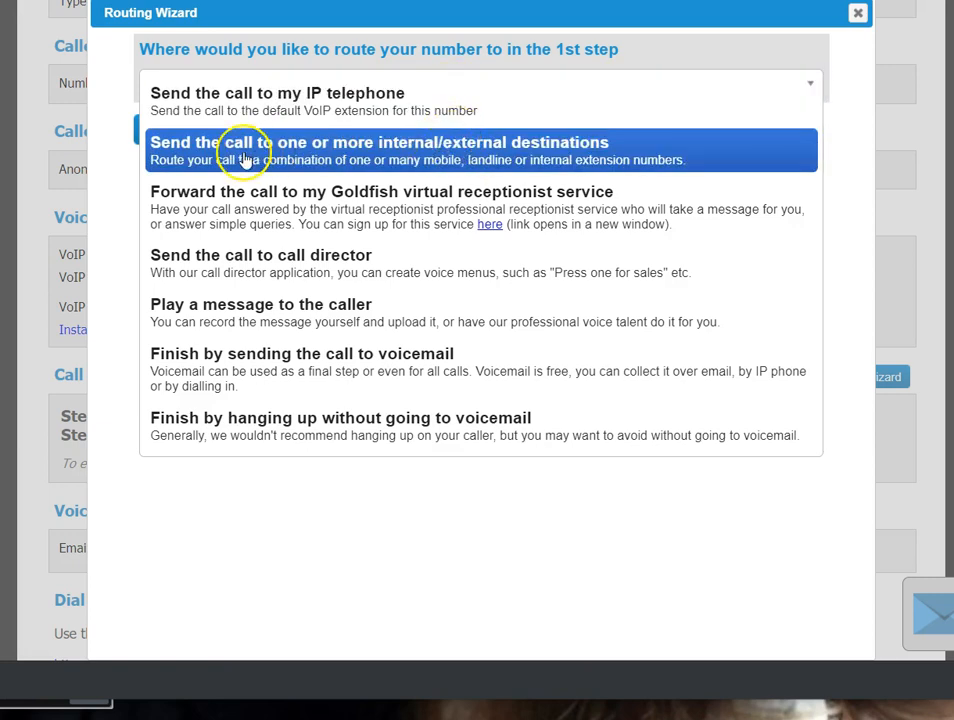
mouse_move(290, 150)
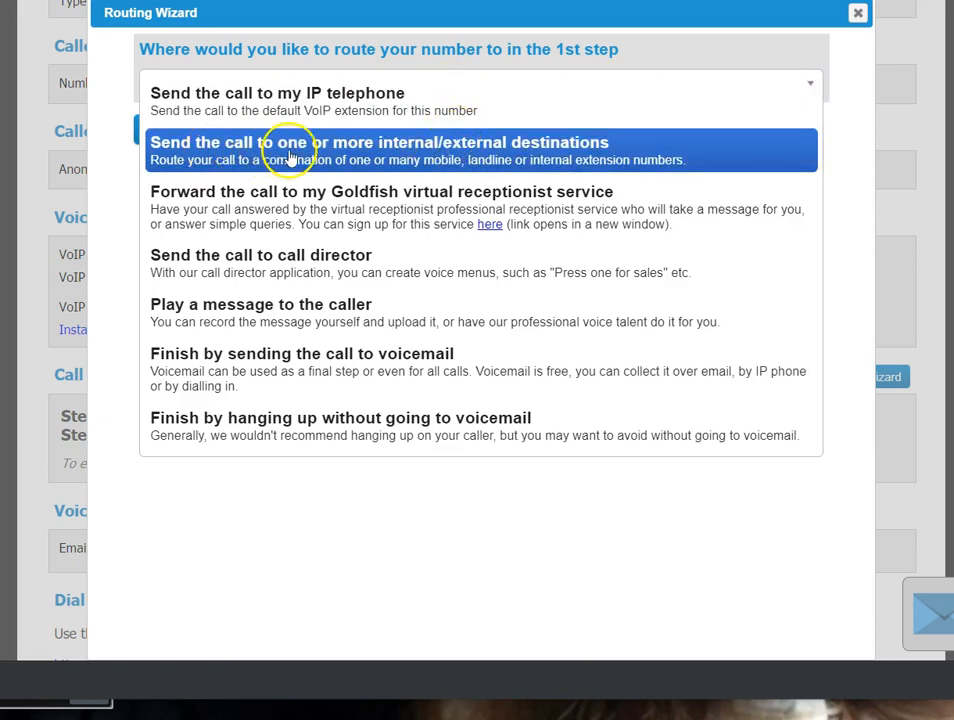
mouse_move(410, 153)
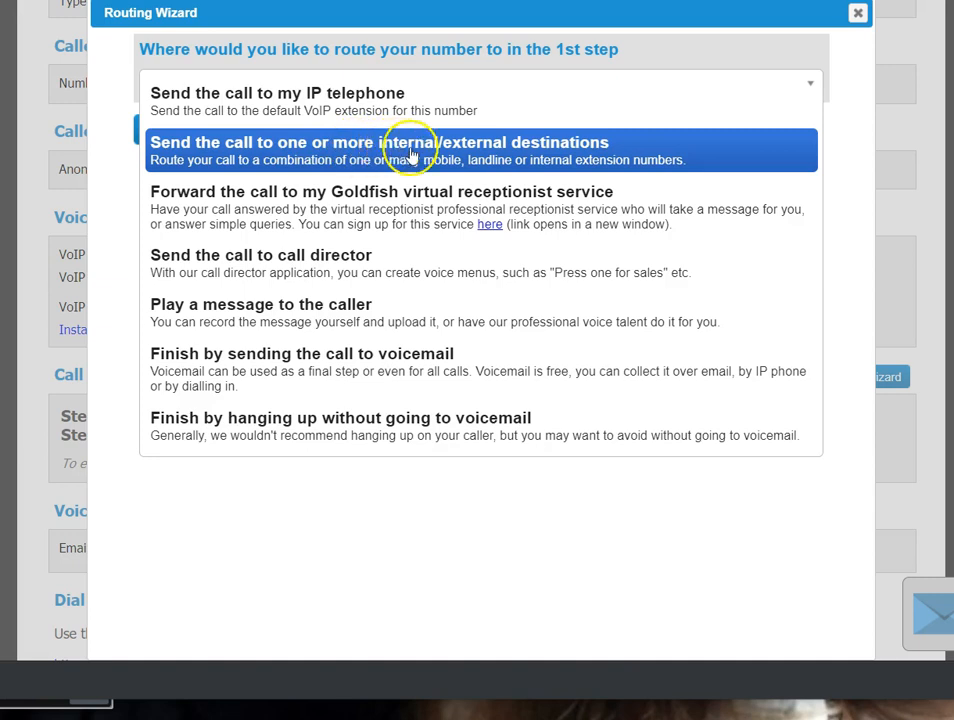
mouse_move(175, 180)
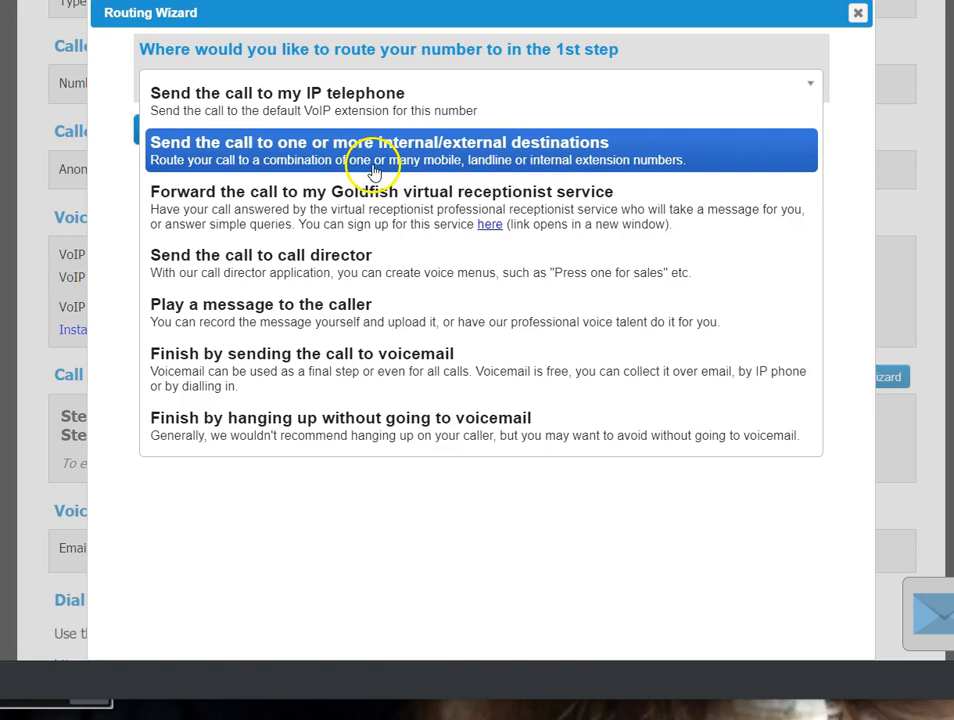
mouse_move(603, 170)
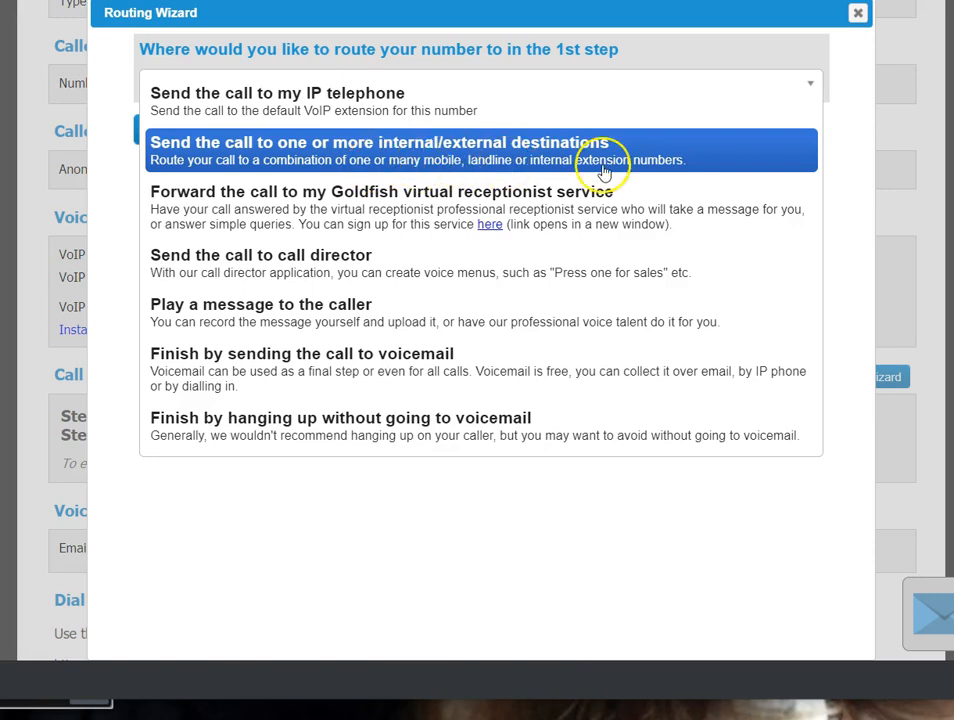
mouse_move(448, 165)
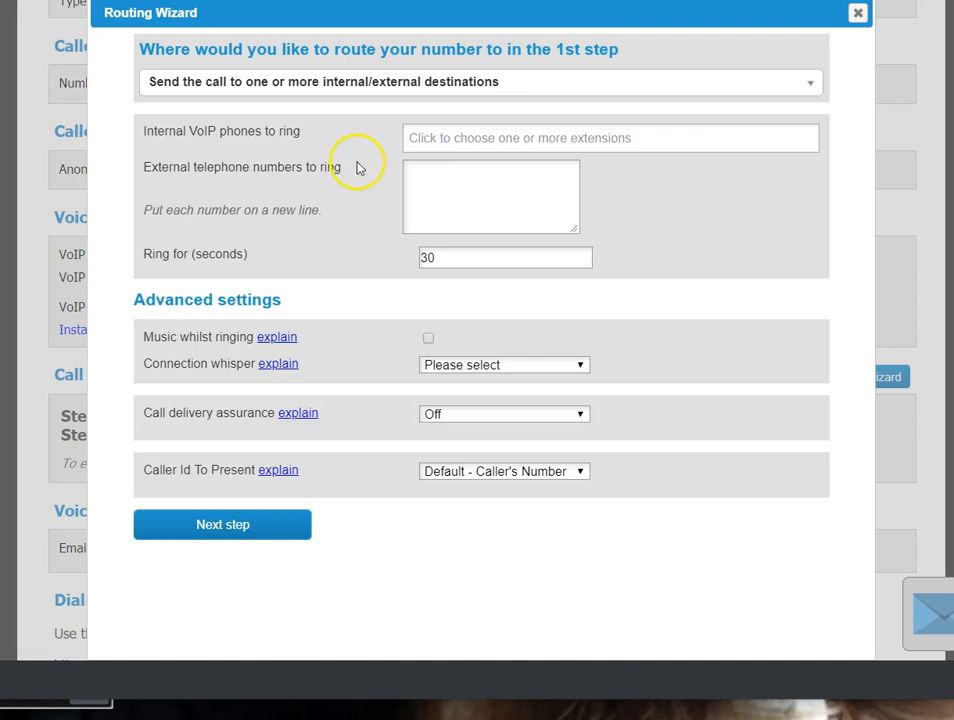
left_click(490, 195)
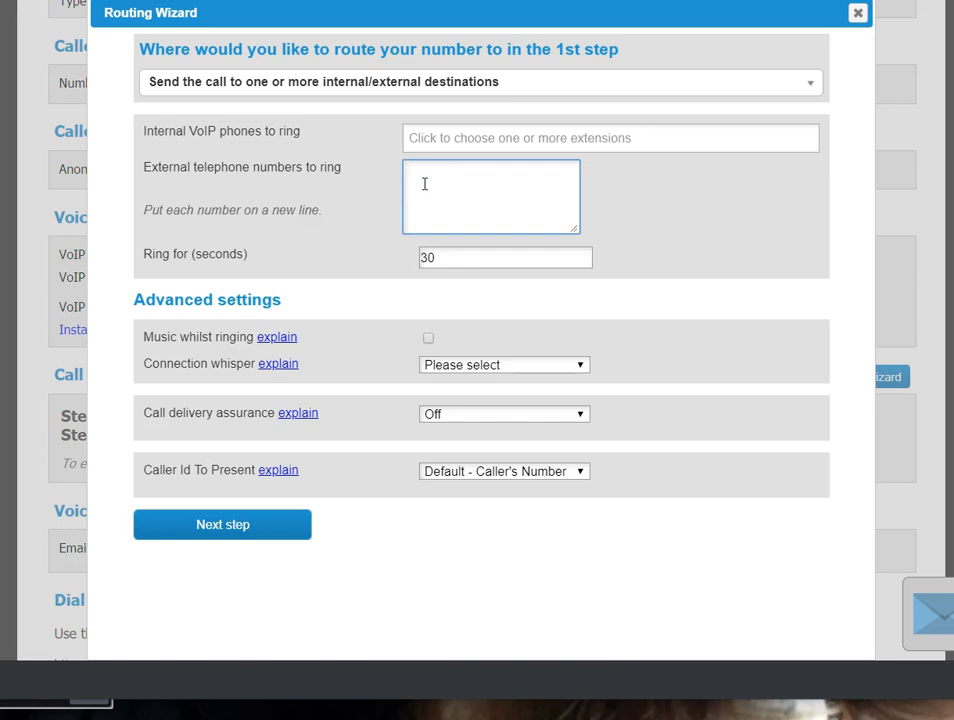
type("087")
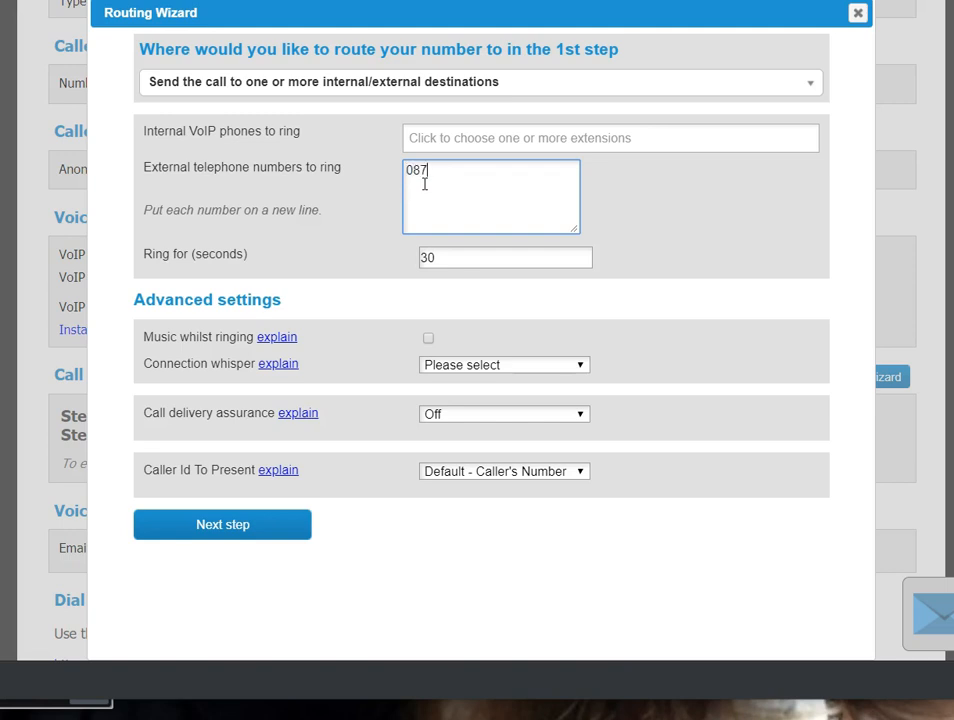
type("1341761")
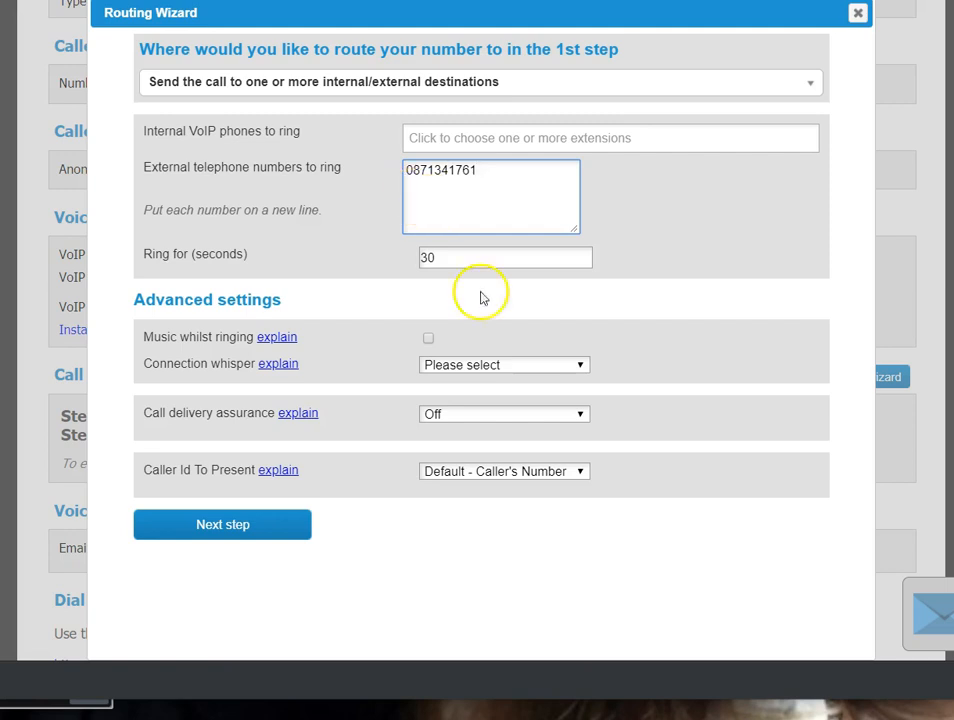
mouse_move(411, 258)
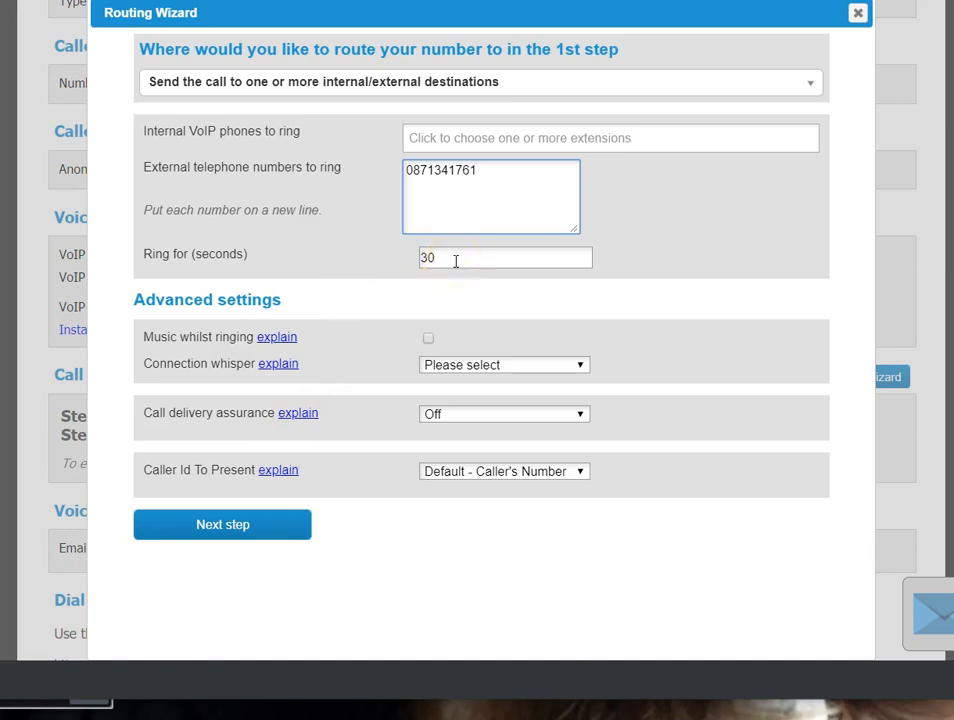
left_click(505, 257)
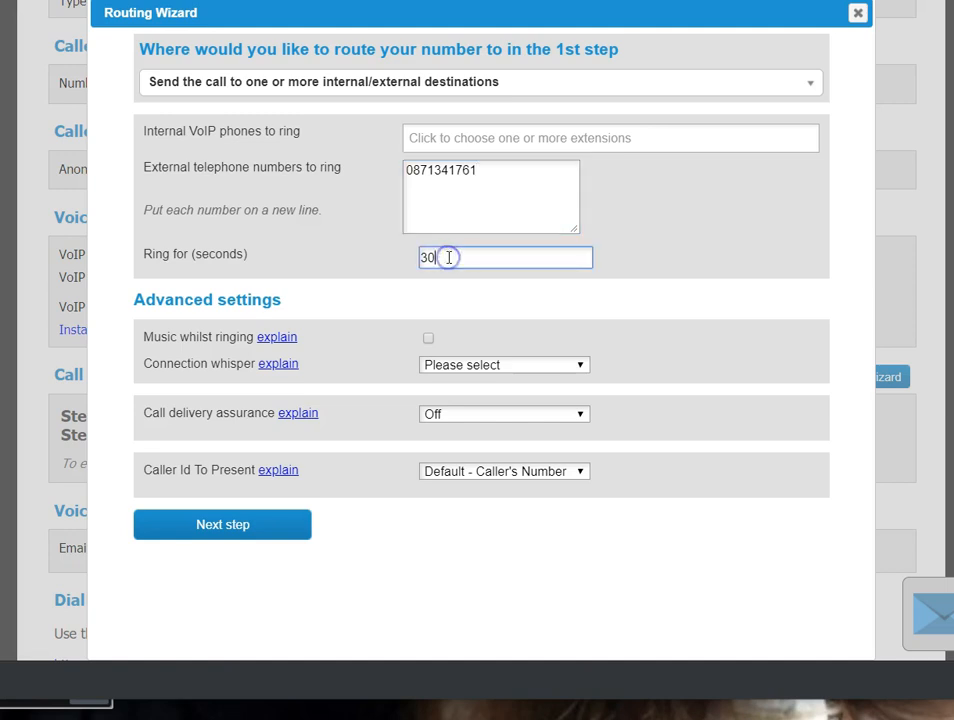
type("15")
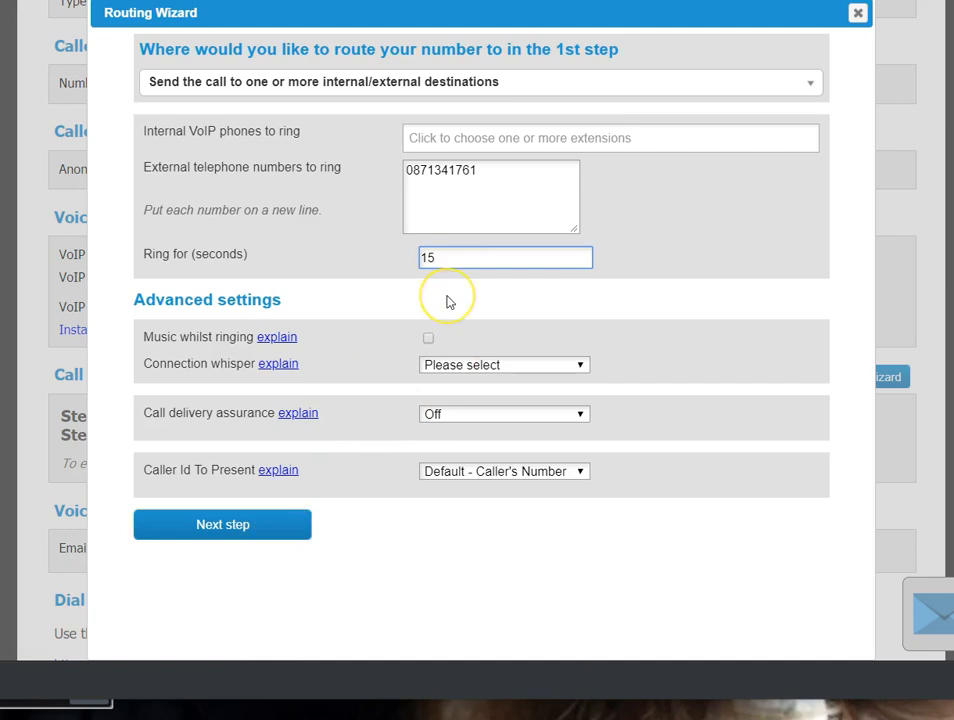
type("30")
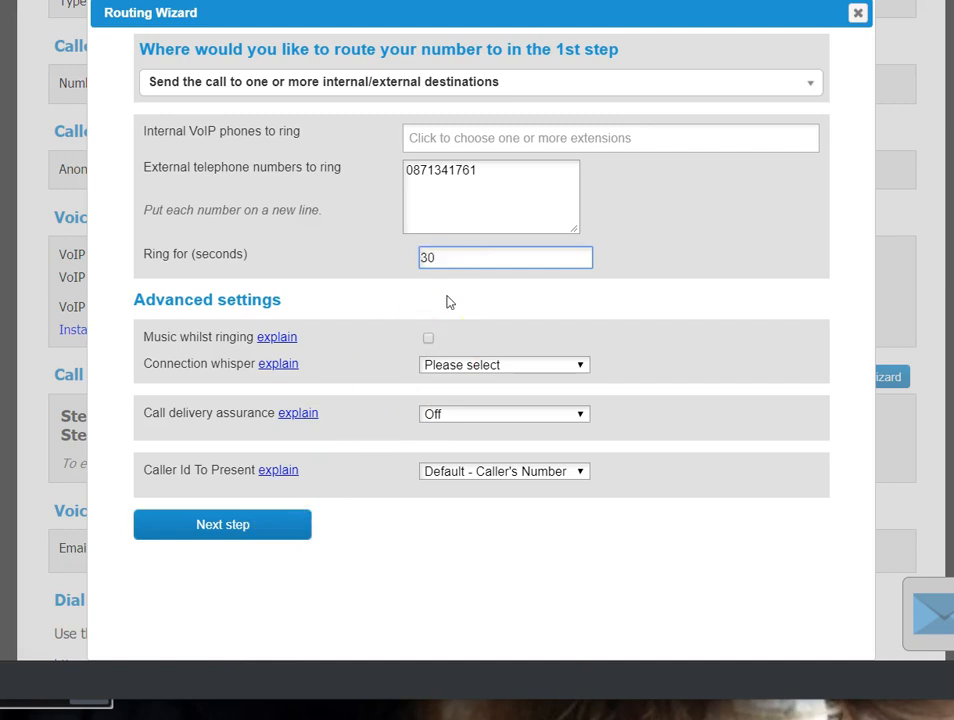
Step: Finish the wizard with voicemail as the final step and verify the Call Routing summary
left_click(222, 524)
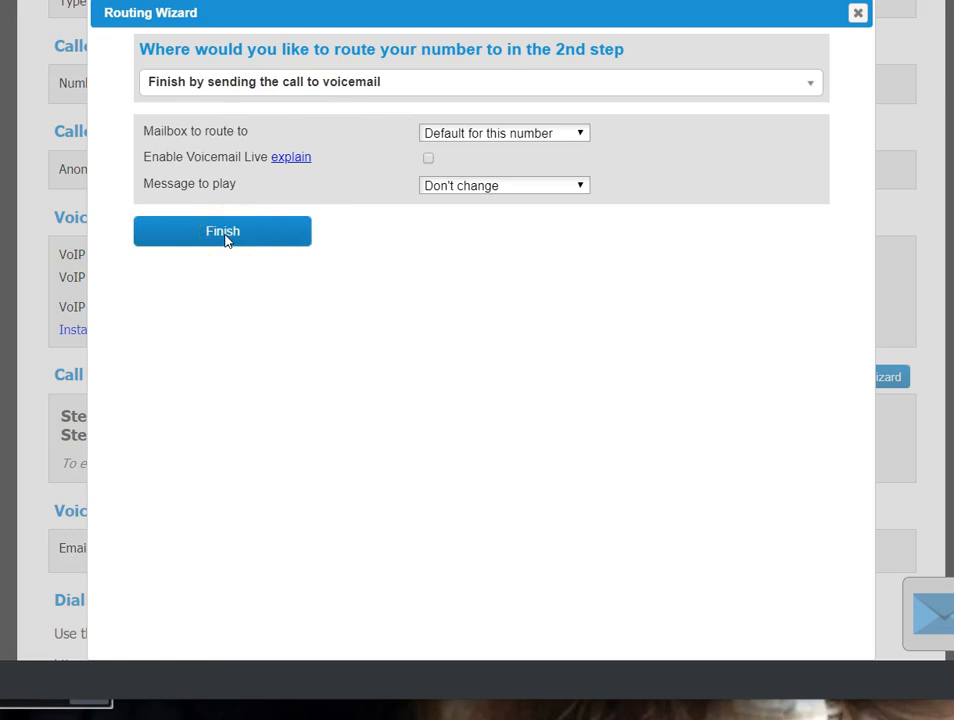
left_click(222, 231)
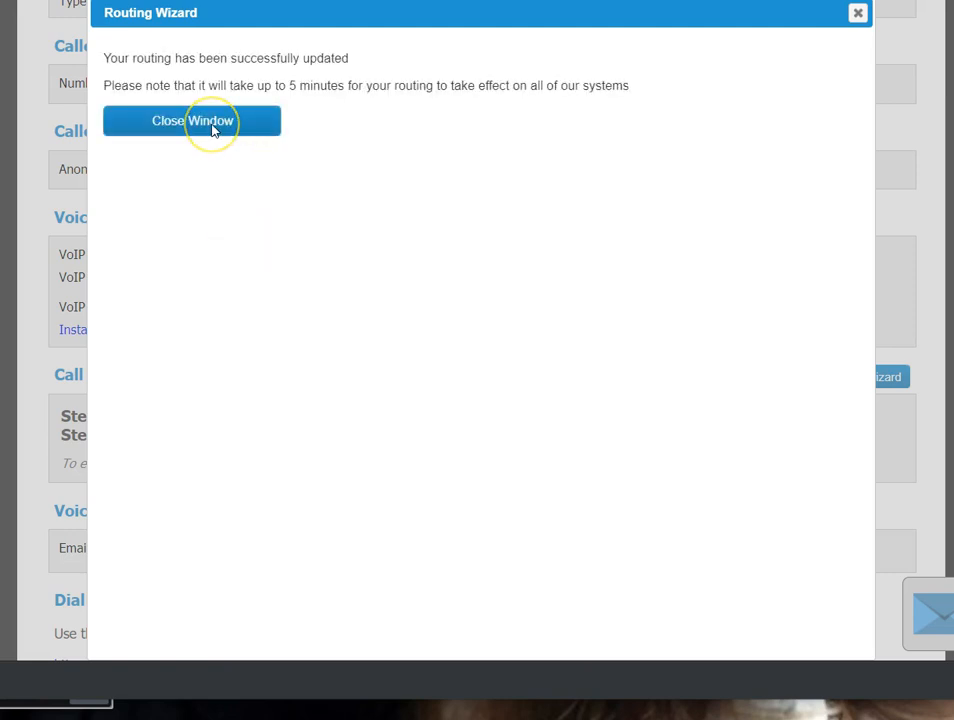
left_click(192, 120)
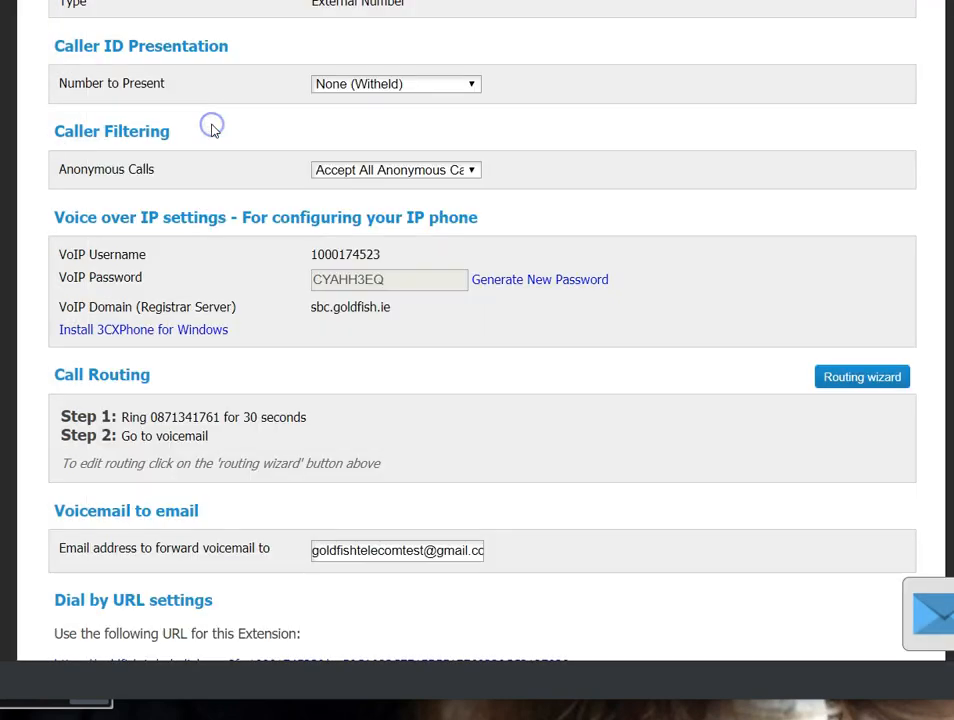
scroll("down", 3)
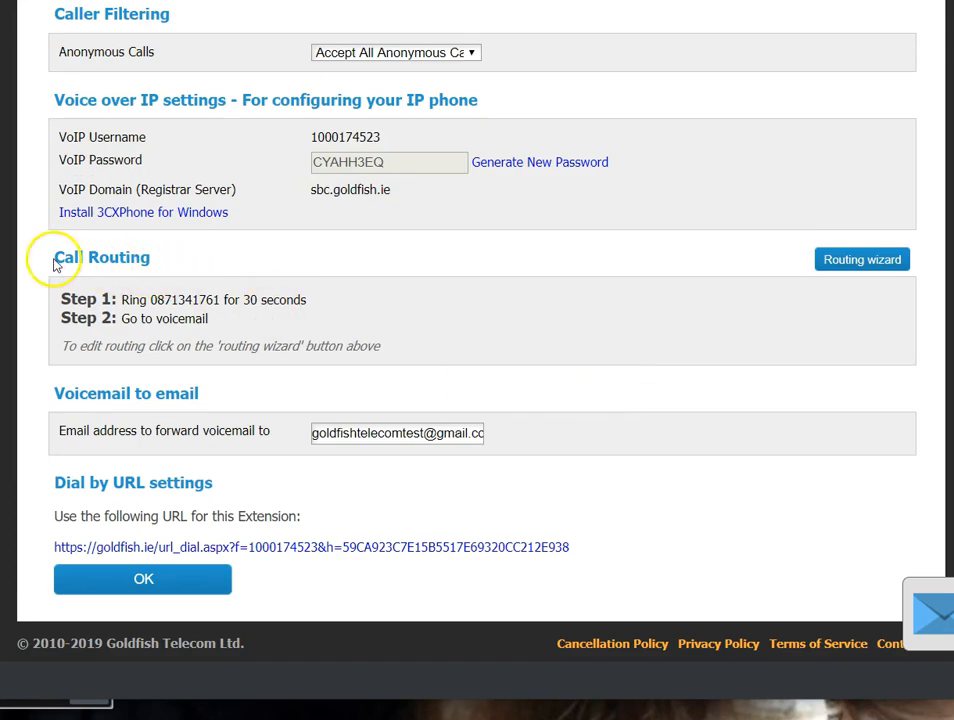
left_click_drag(55, 257, 305, 330)
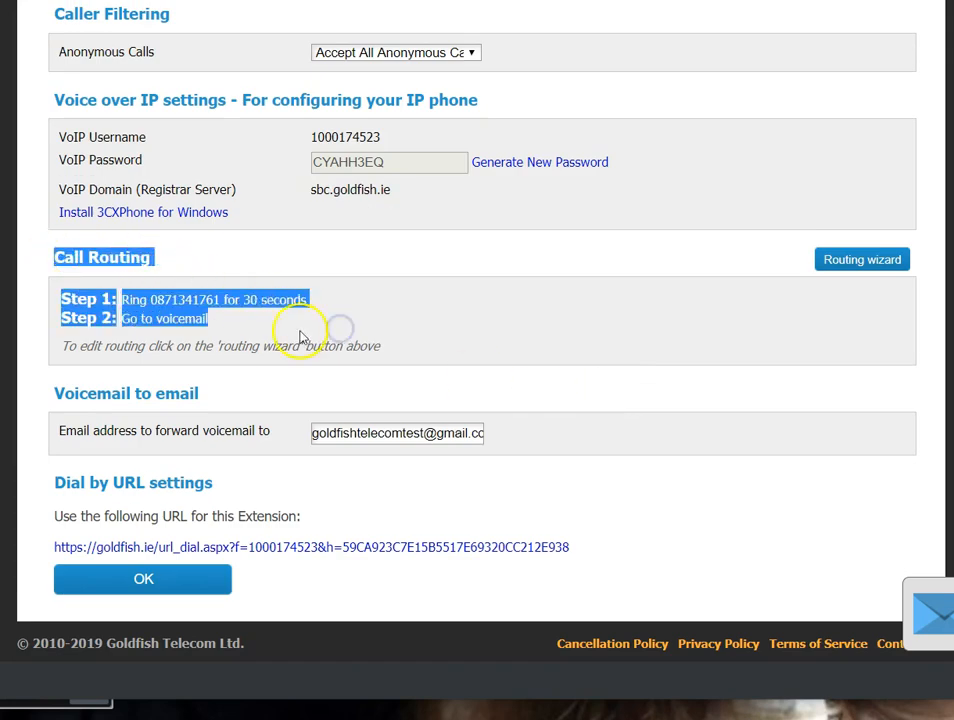